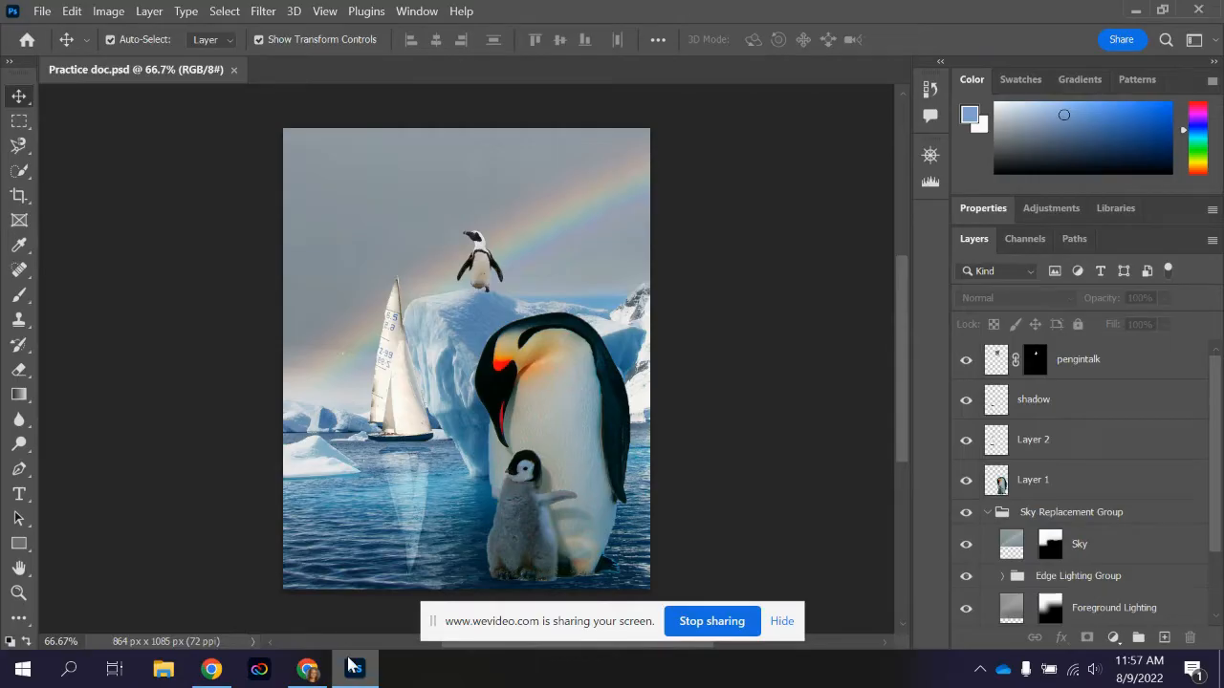
Search Windows for 'snip' so Snipping Tool appears as the best match
click(69, 668)
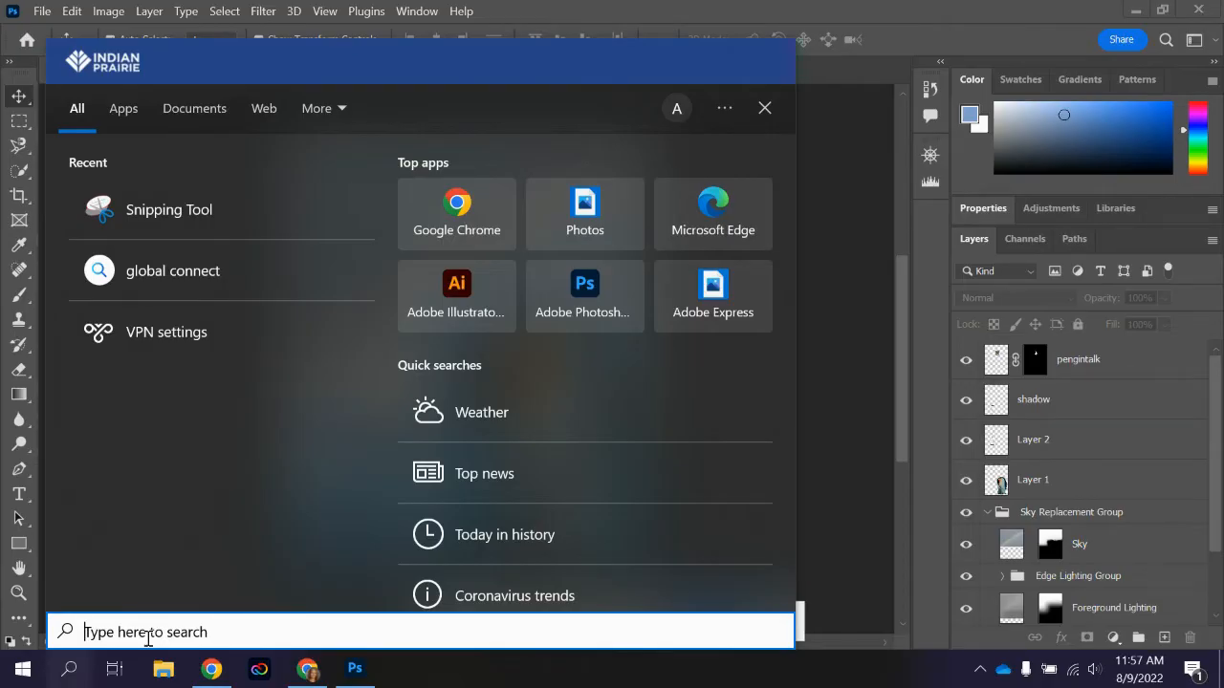
text(sni)
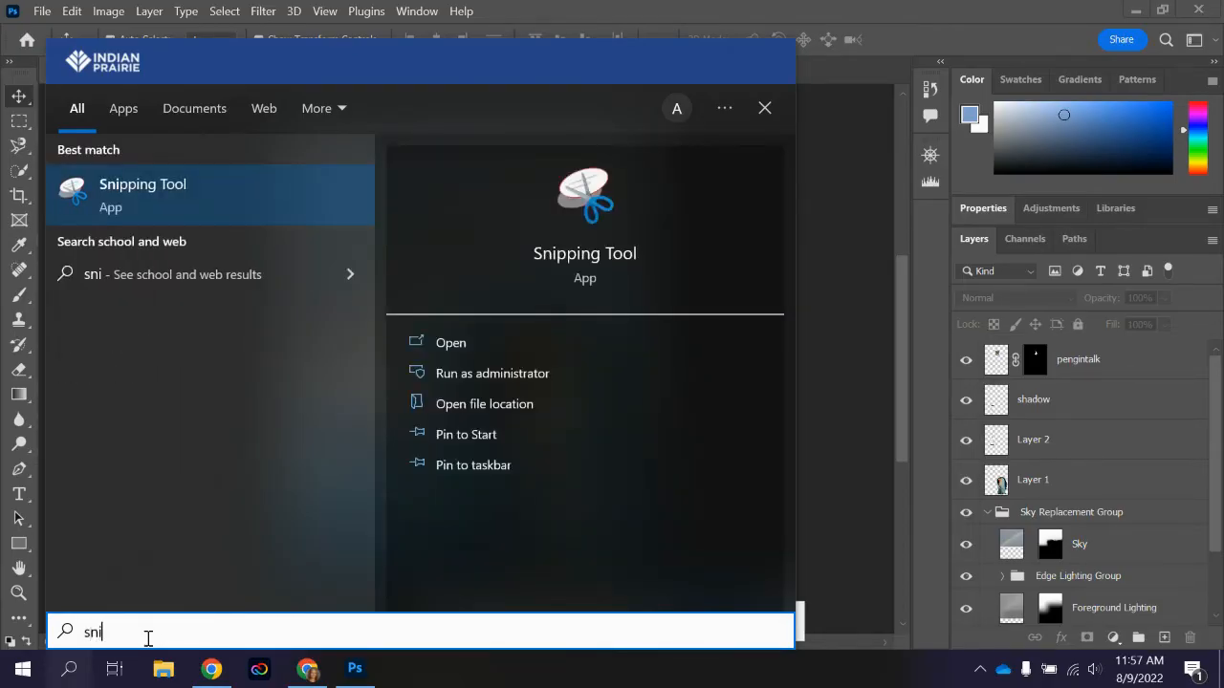
text(p)
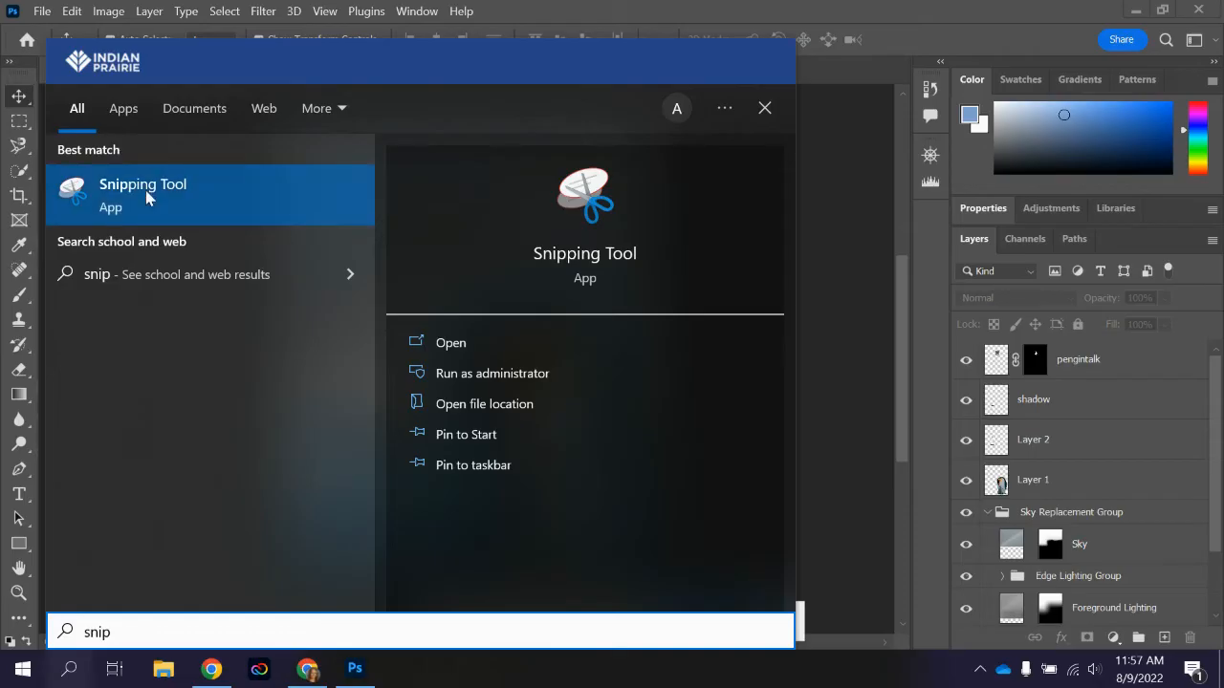
Launch Snipping Tool and list its snip modes, keeping Rectangular Snip selected
click(142, 184)
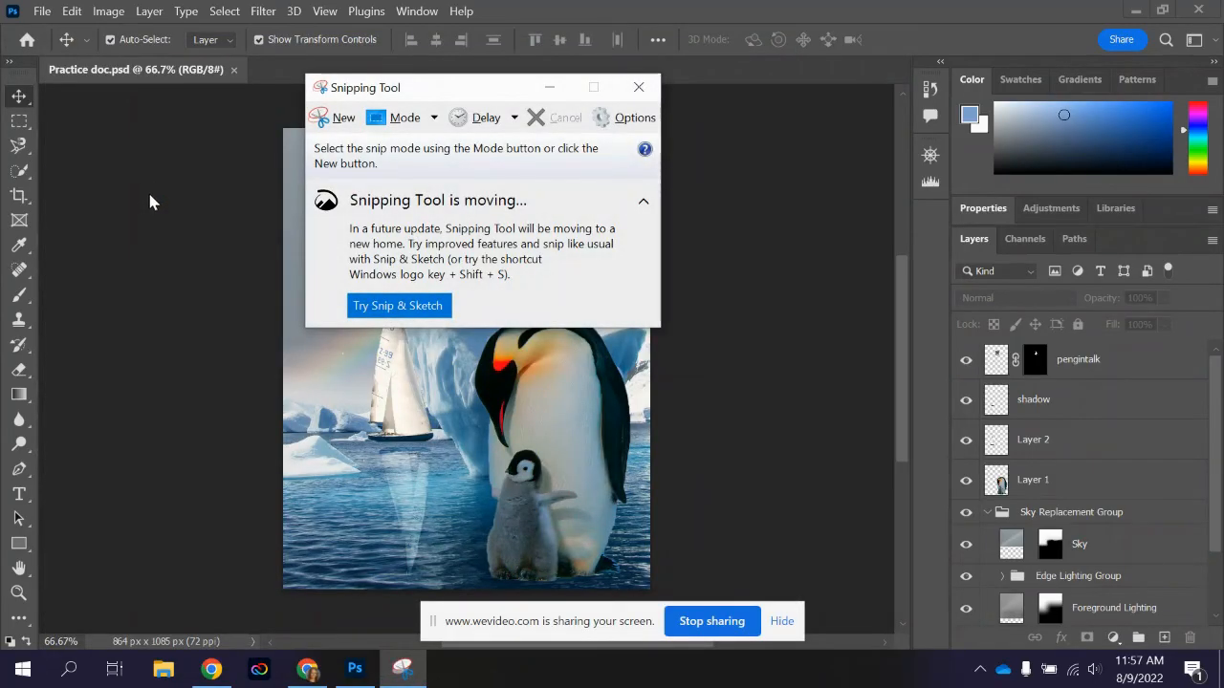
mouse_move(343, 117)
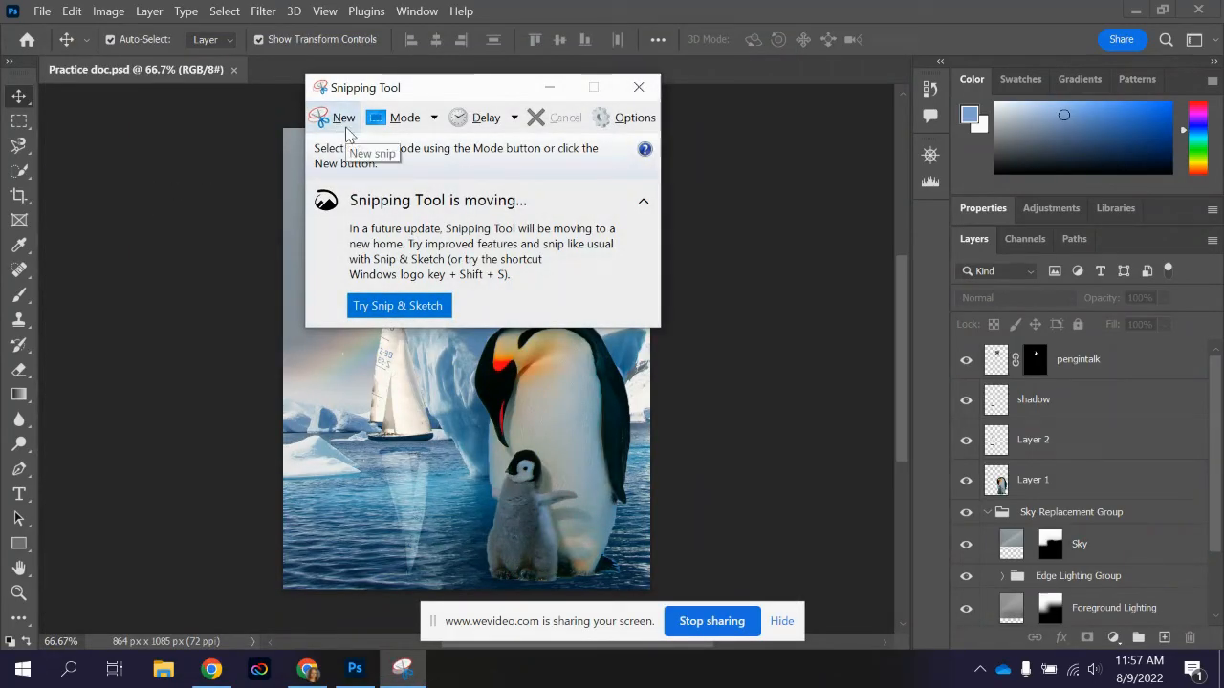
click(404, 117)
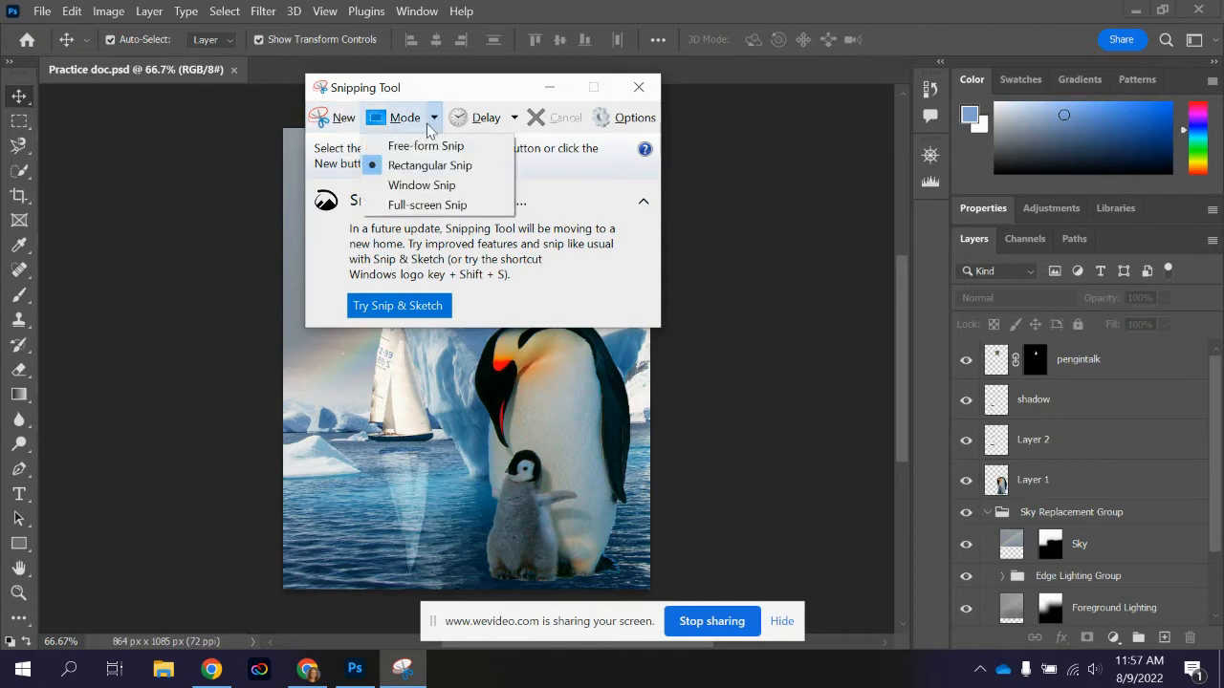
mouse_move(429, 165)
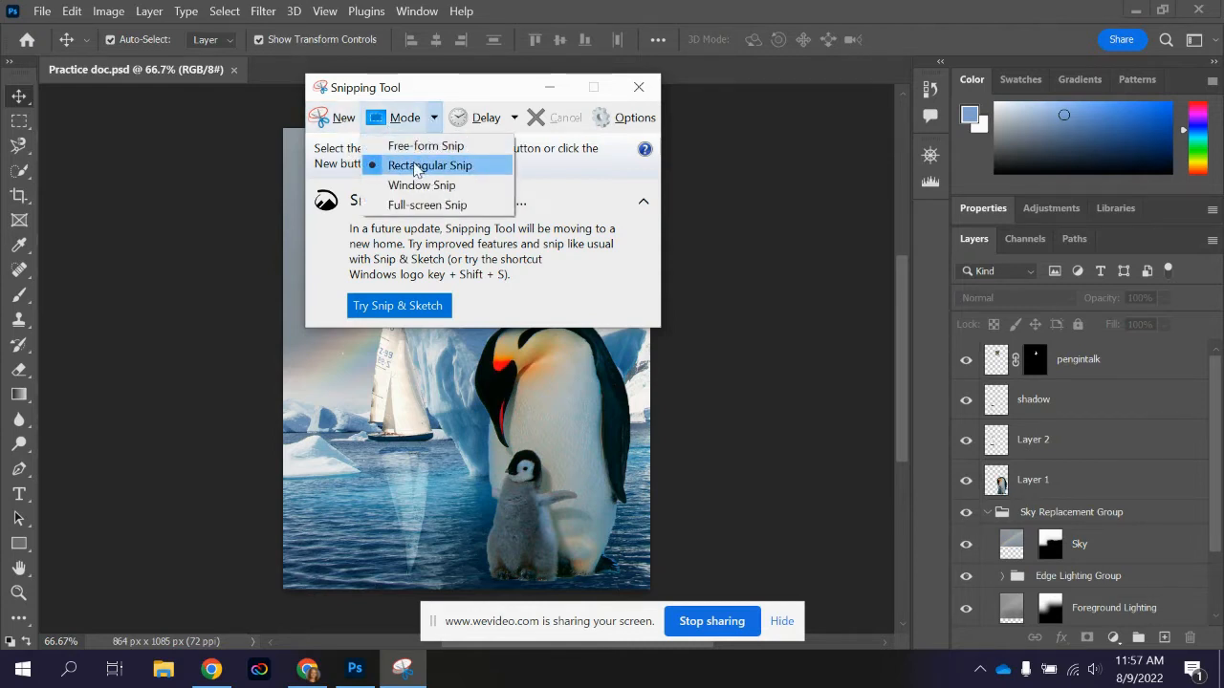
mouse_move(422, 184)
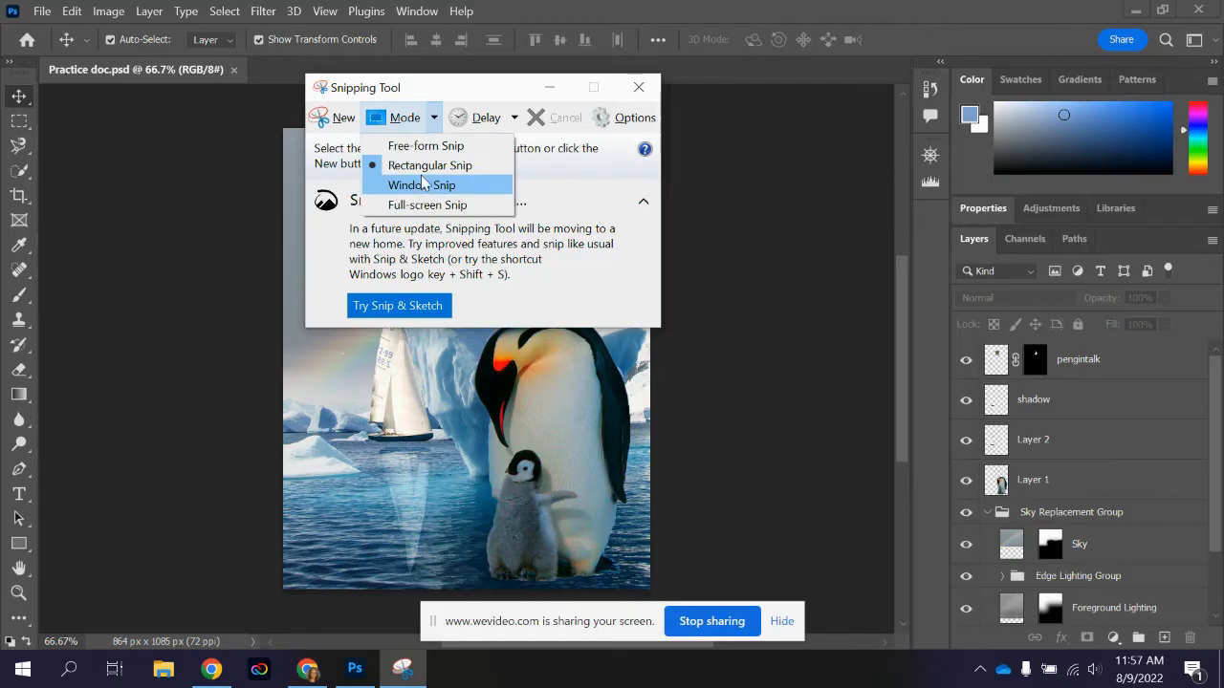
mouse_move(425, 146)
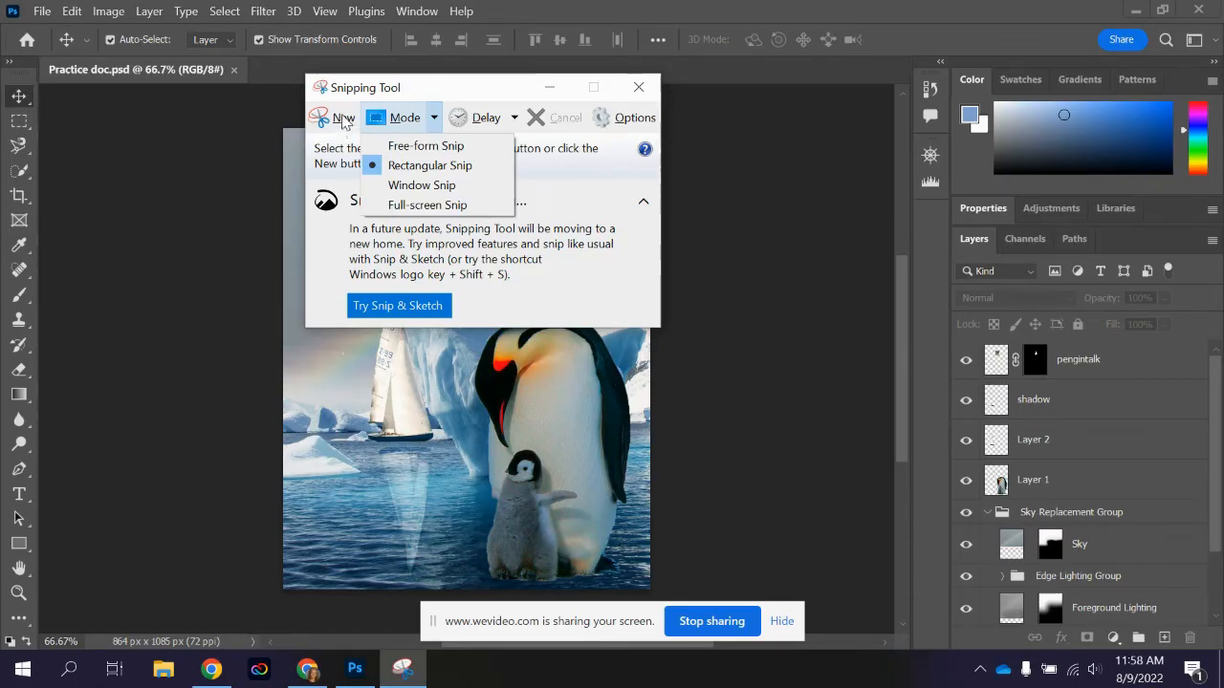
Capture a new rectangular snip around Photoshop's Layers panel
click(639, 87)
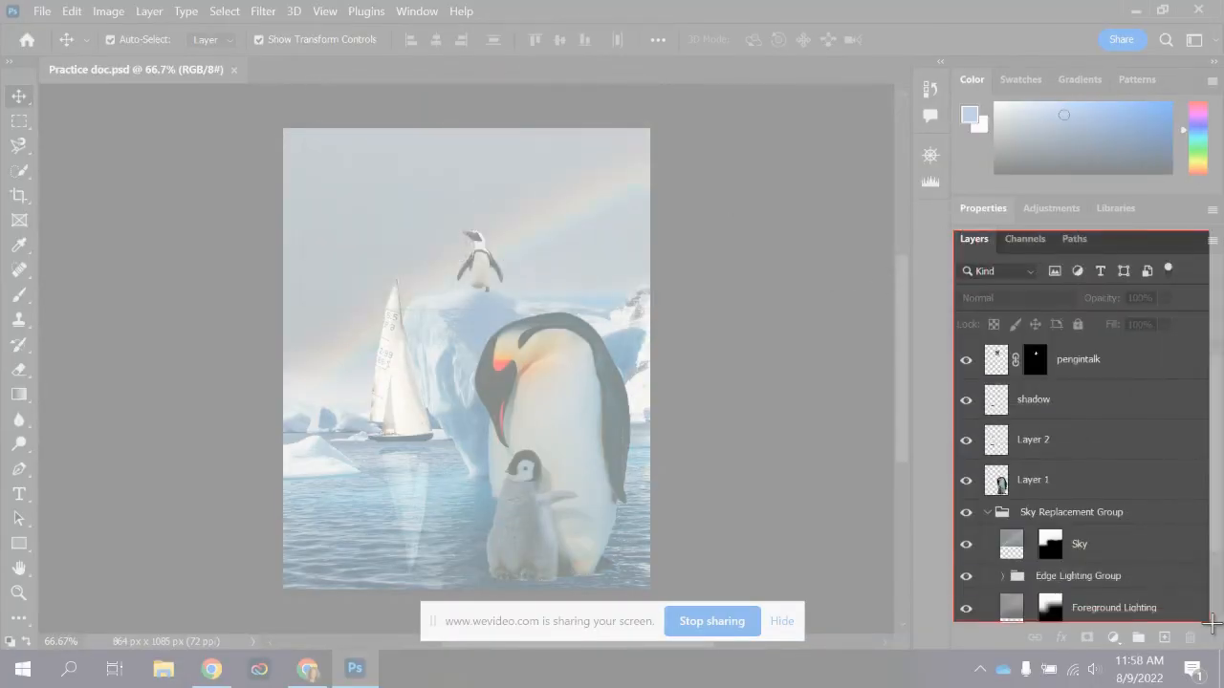
click(402, 668)
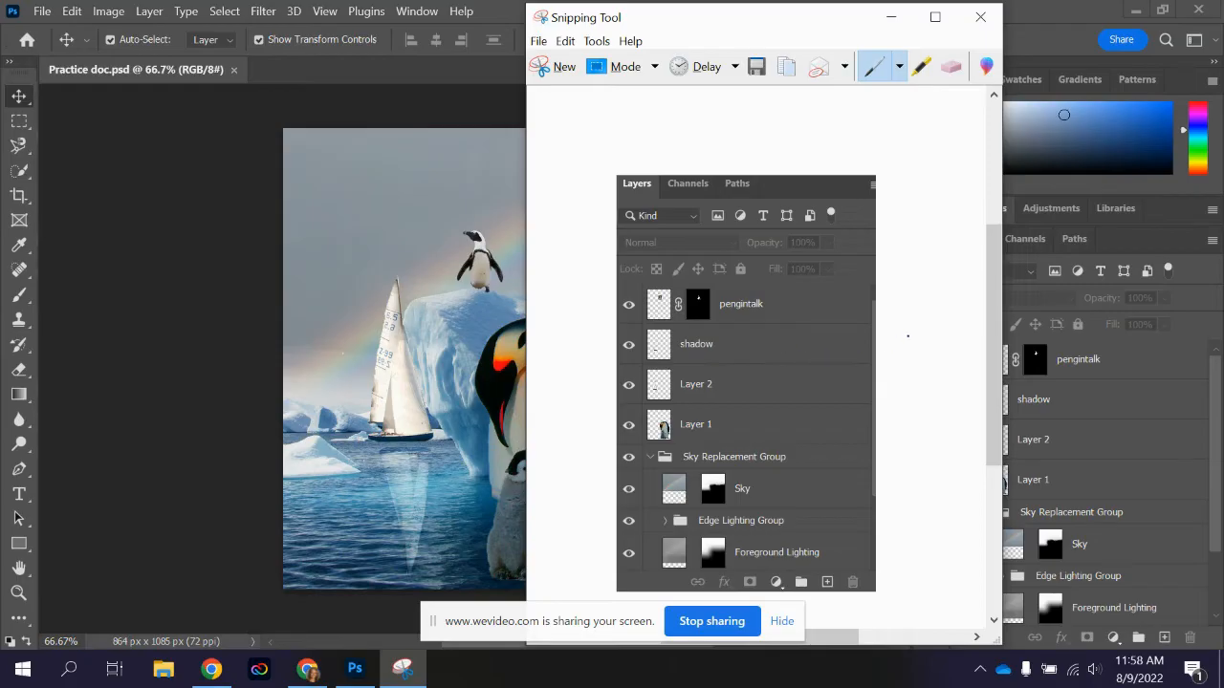
Draw a blue arrow at the shadow layer and highlight Layer 2 in yellow
drag(738, 341, 925, 341)
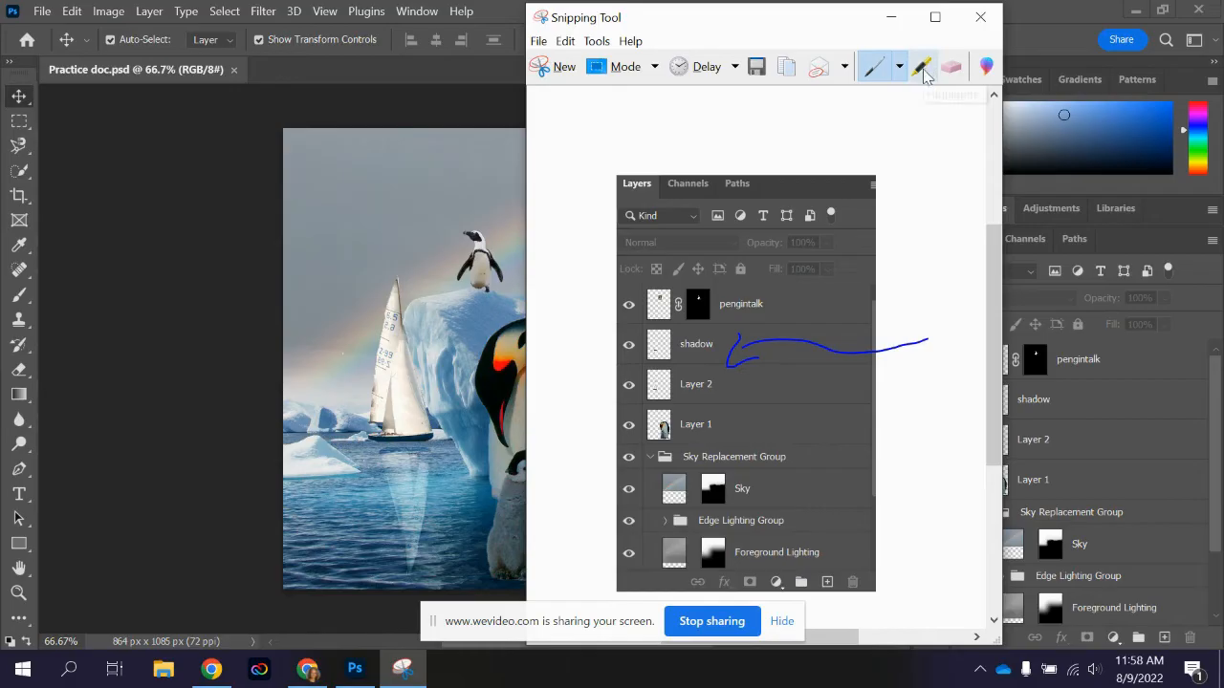
click(921, 66)
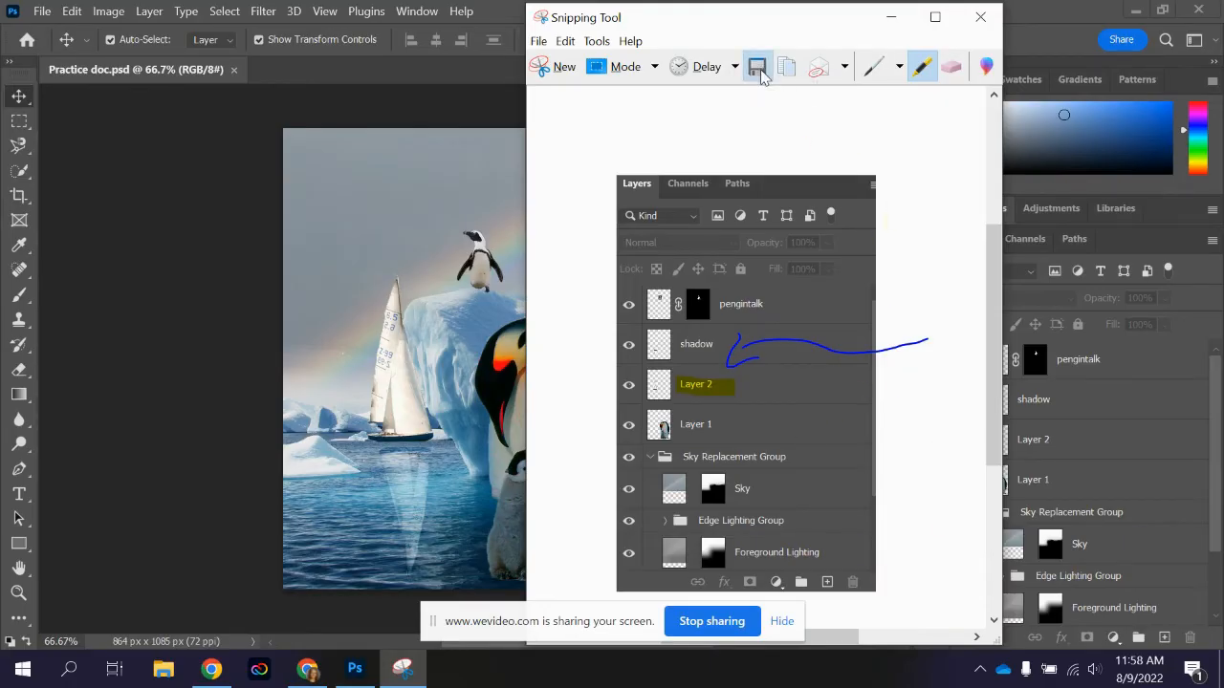
click(757, 66)
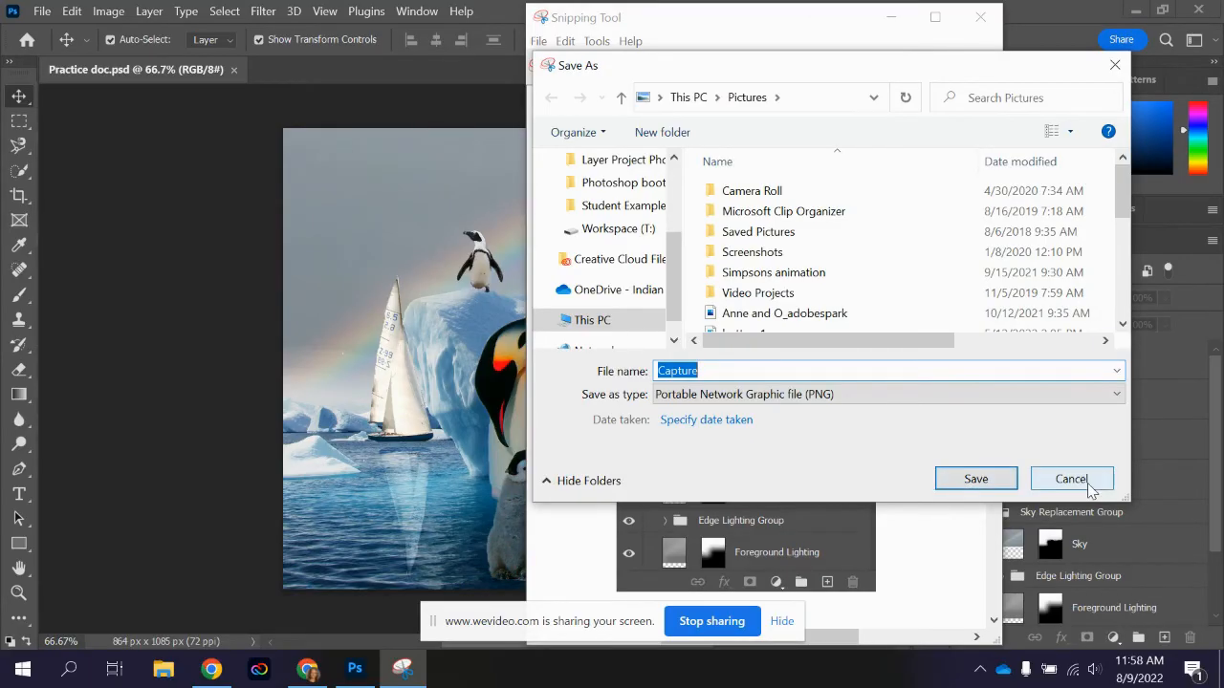
Cancel saving and close the annotated snip without keeping changes
click(1070, 478)
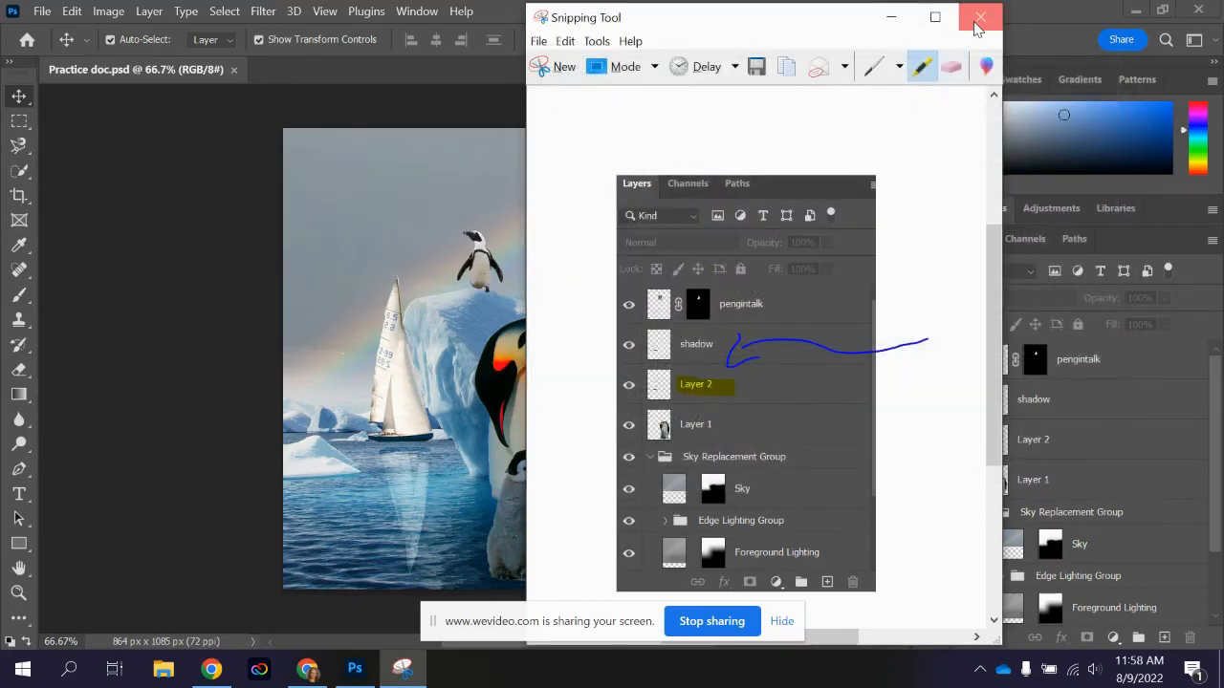
click(980, 17)
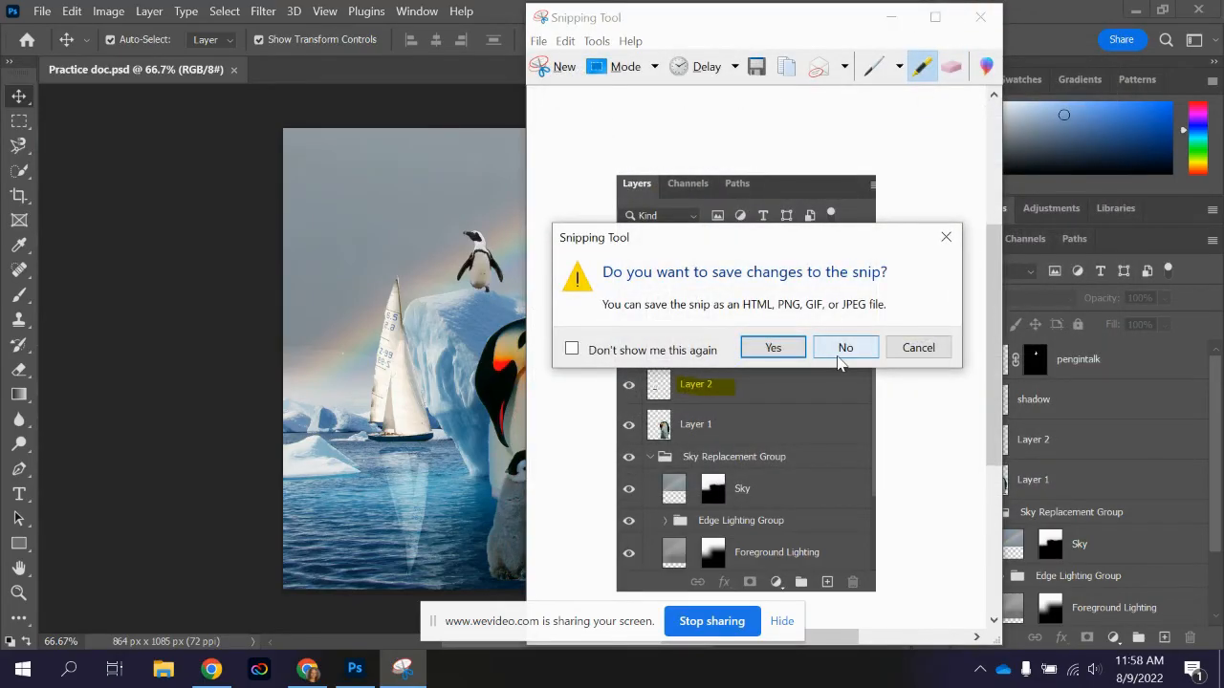
click(845, 347)
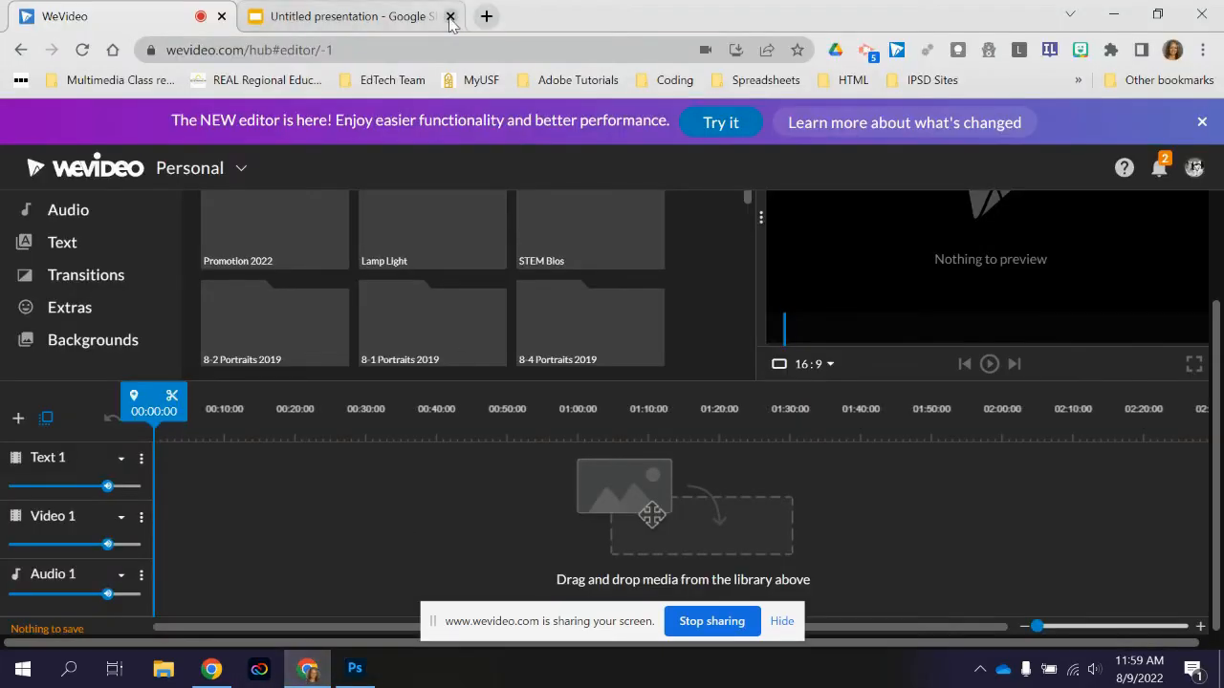
Bring the untitled Google Slides presentation to the front for pasting
click(344, 16)
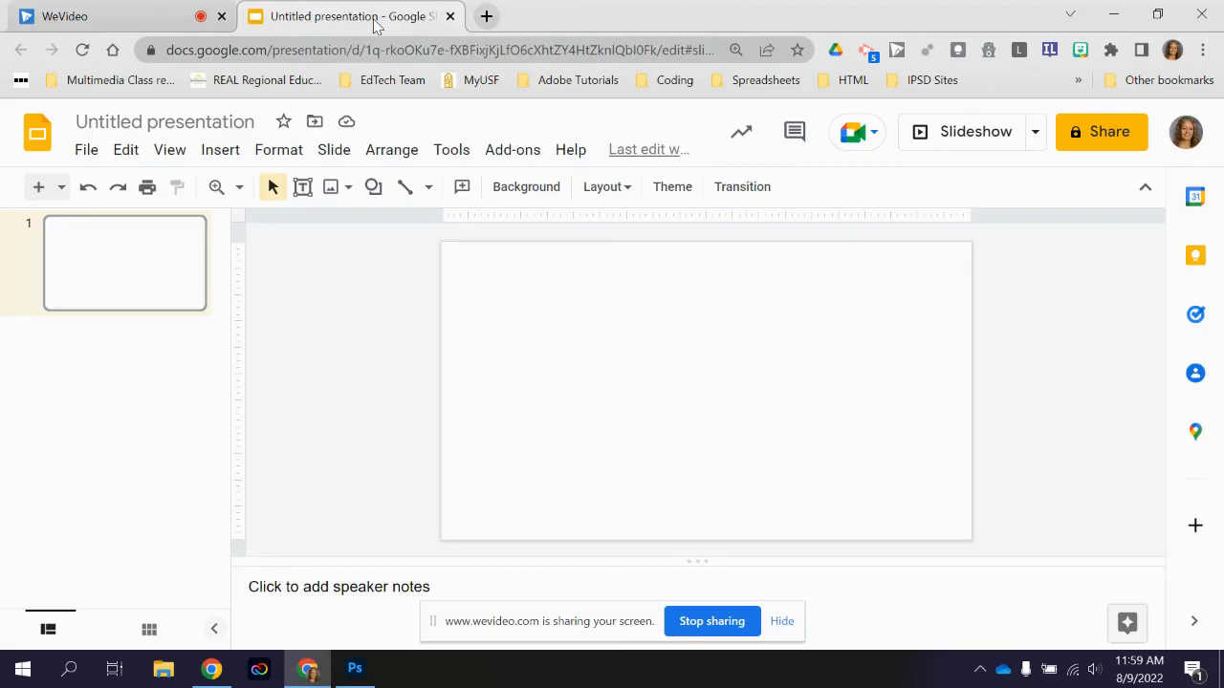
mouse_move(736, 354)
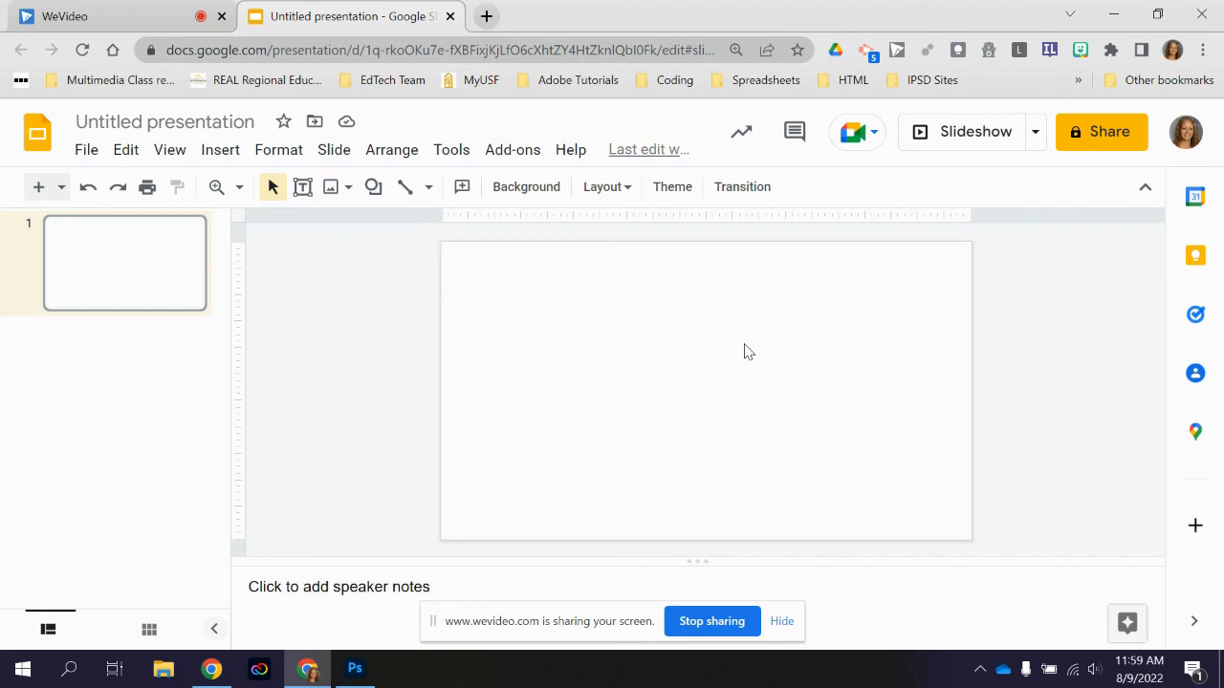
mouse_move(126, 149)
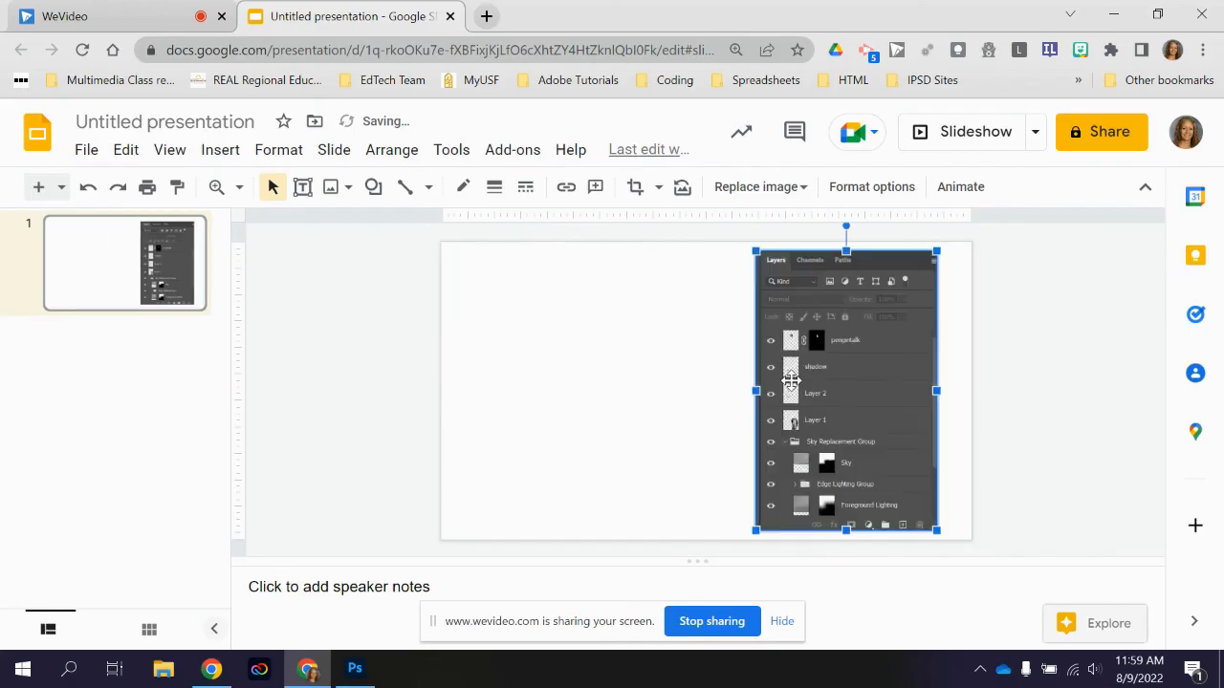
mouse_move(798, 403)
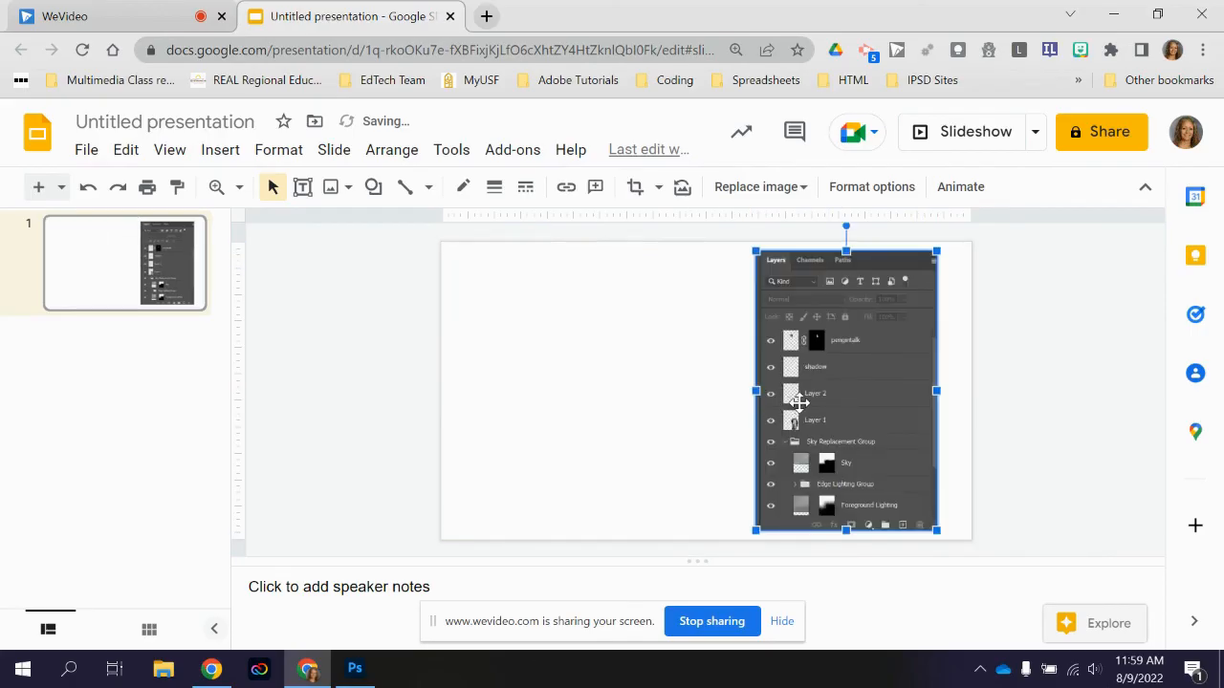